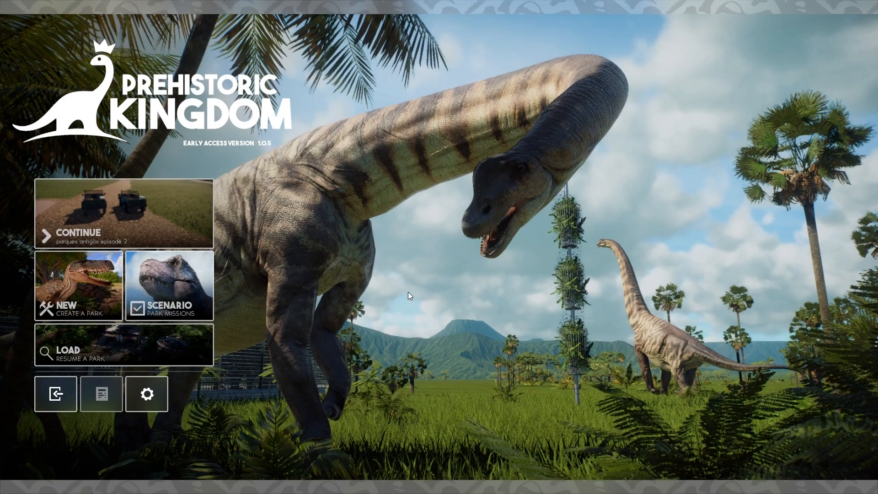
pyautogui.moveTo(557, 216)
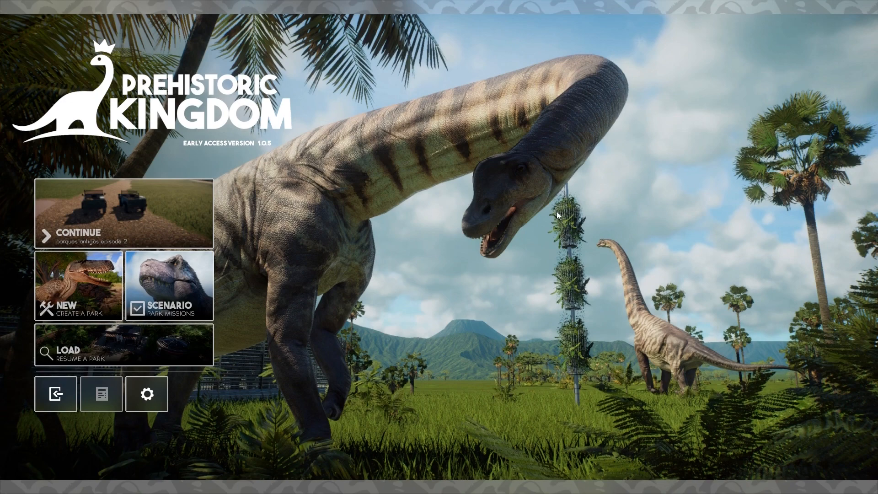
pyautogui.moveTo(637, 198)
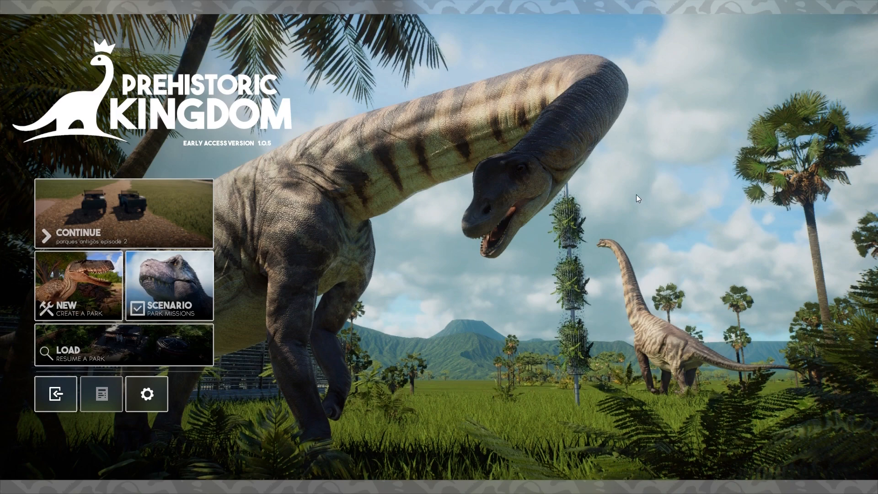
pyautogui.moveTo(578, 197)
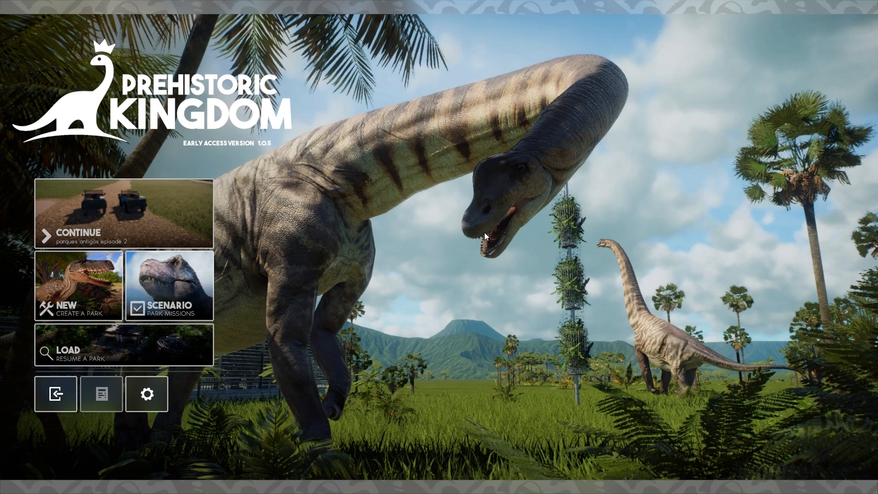
pyautogui.moveTo(418, 147)
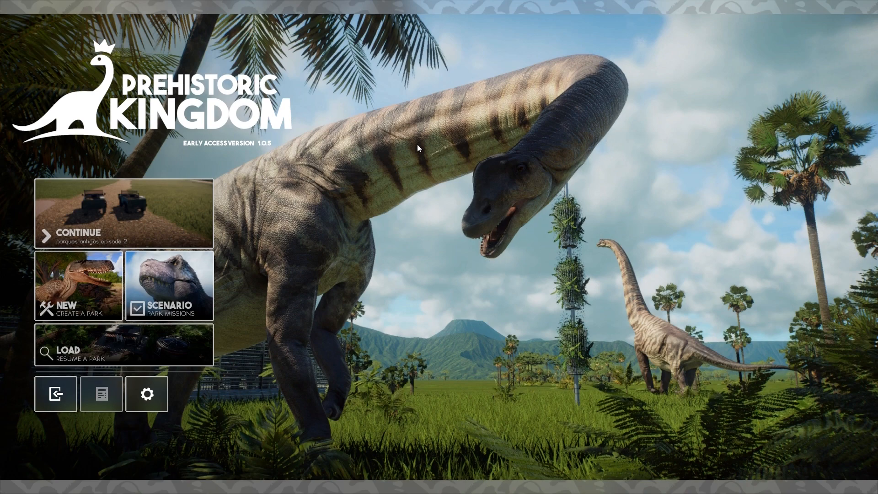
pyautogui.moveTo(332, 141)
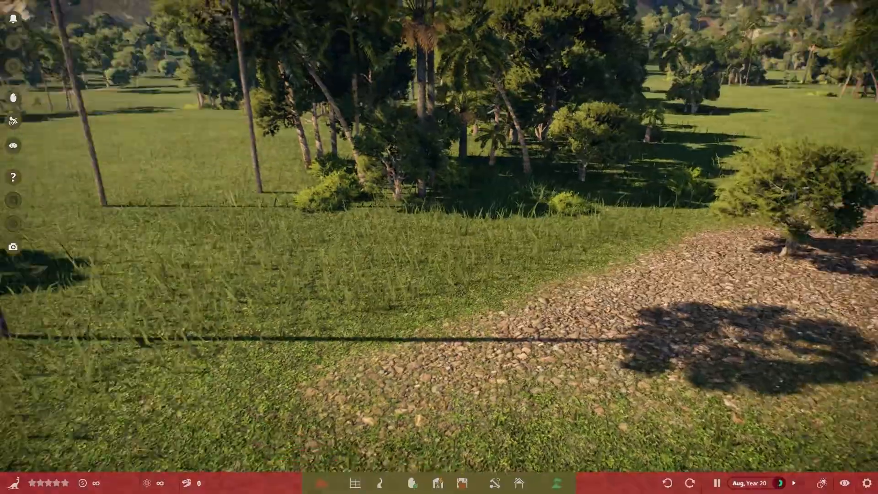
# - Scroll the camera across the park to frame the hotel towers and rooftop pool
pyautogui.scroll(-3)
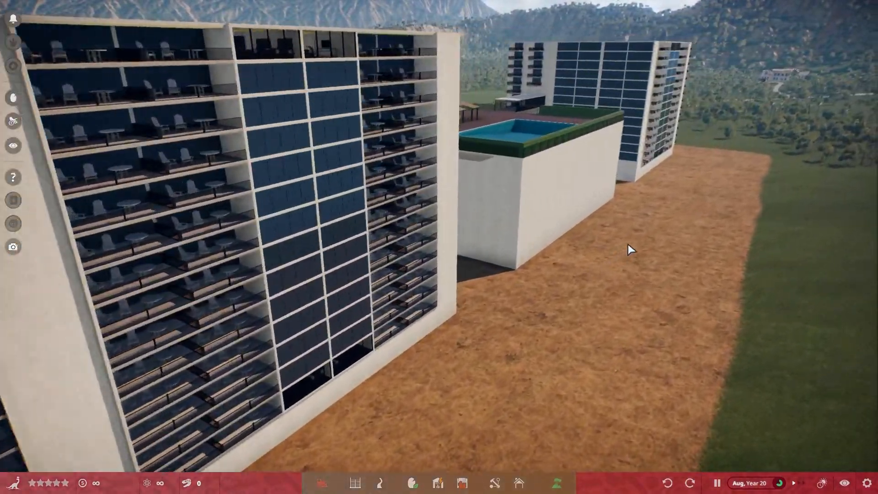
# - Zoom in on the hotel balconies and open the modular wall pieces catalogue
pyautogui.moveTo(630, 249); pyautogui.dragTo(496, 247)
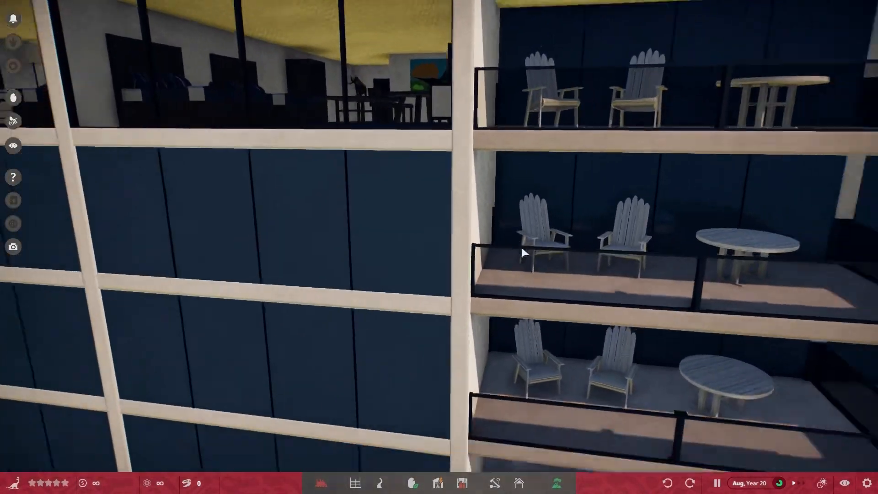
pyautogui.click(519, 483)
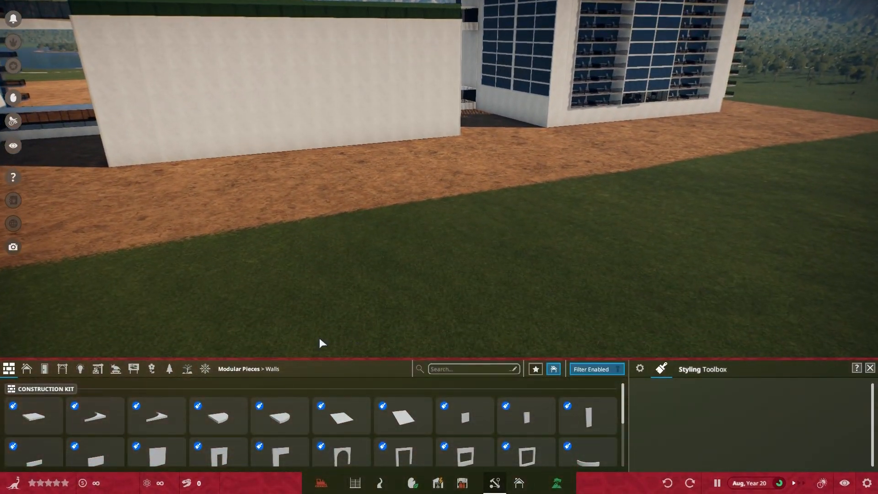
# - Show the User saved prefabs and open the pool deck group for editing
pyautogui.click(516, 482)
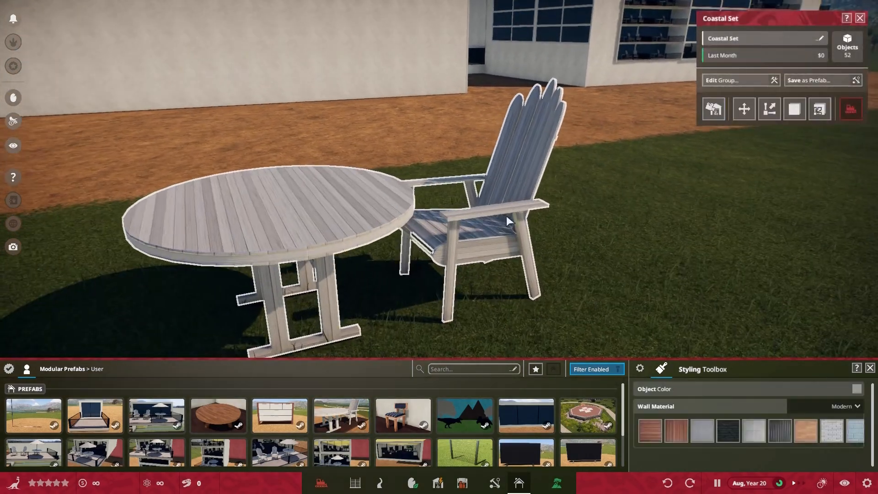
pyautogui.click(734, 79)
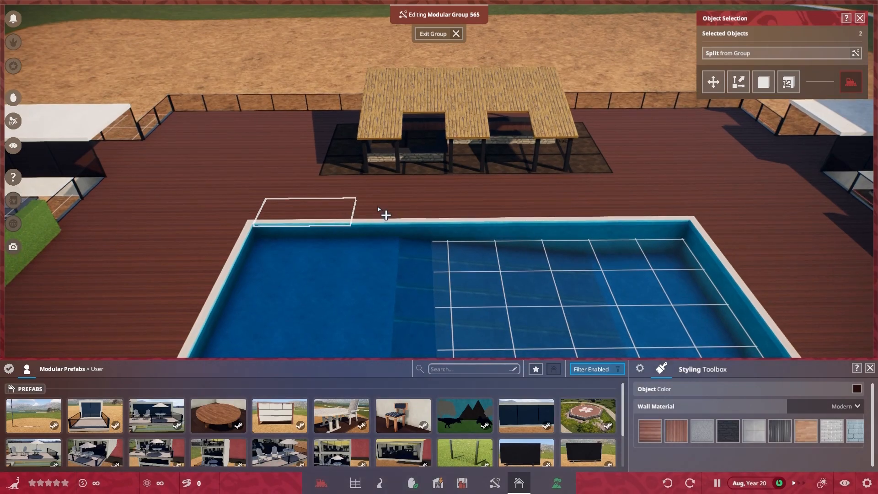
pyautogui.moveTo(381, 215); pyautogui.dragTo(622, 209)
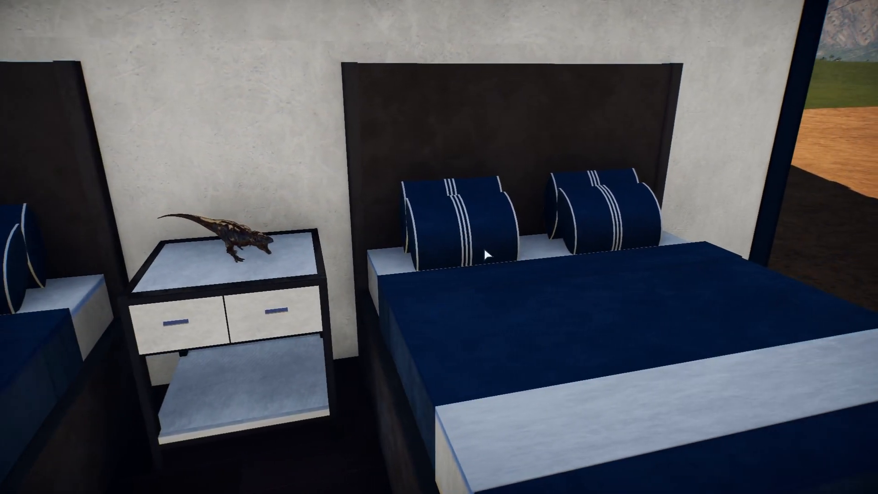
# - Enter the bed's modular group and select one pillow piece
pyautogui.click(487, 253)
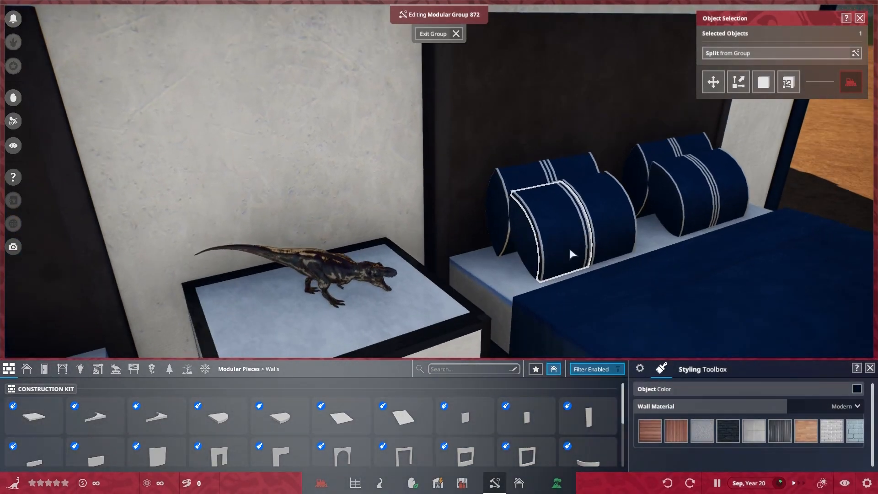
pyautogui.click(438, 33)
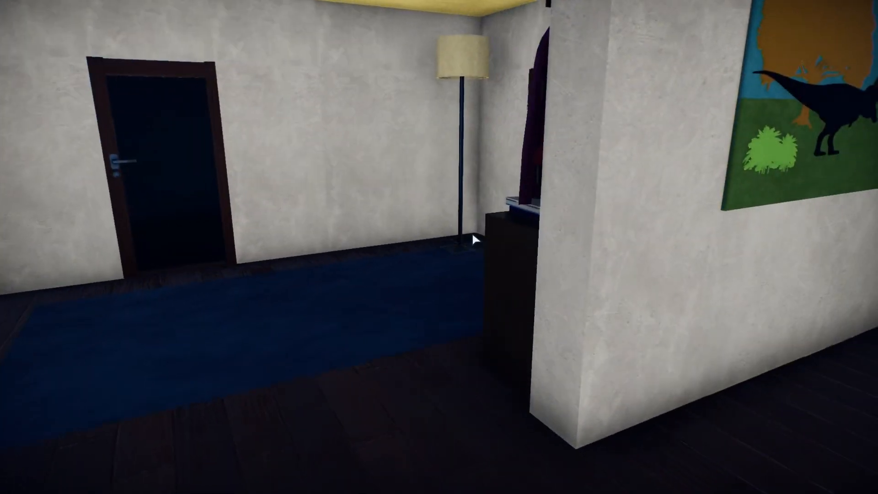
pyautogui.moveTo(476, 240)
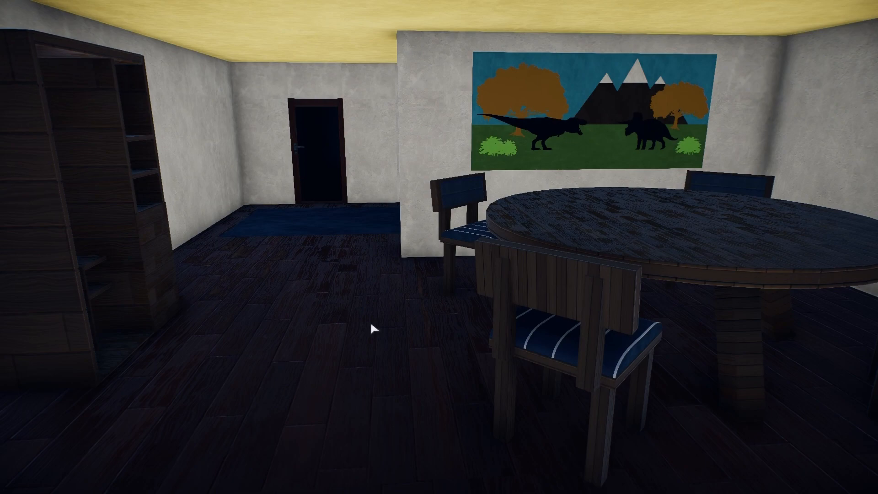
pyautogui.moveTo(434, 338)
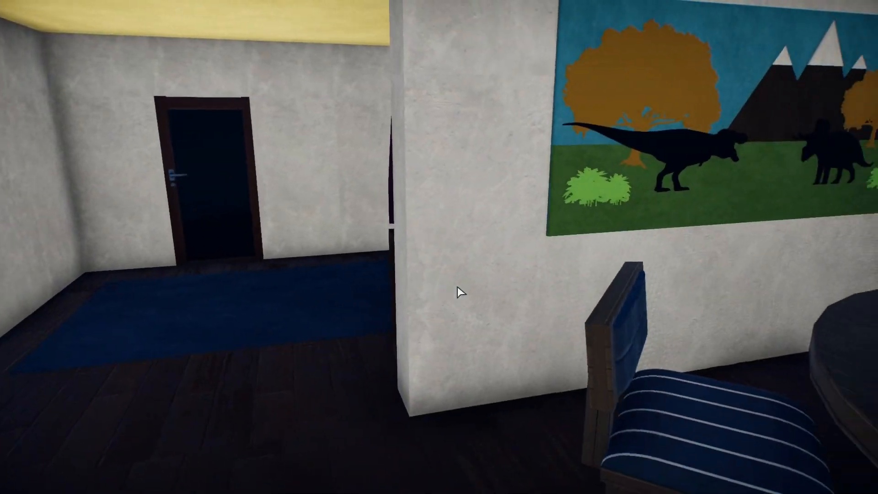
pyautogui.moveTo(460, 303)
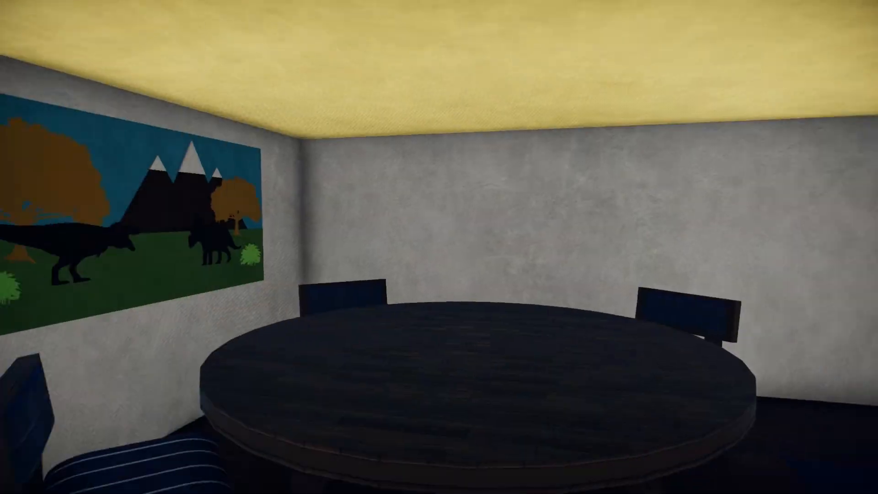
pyautogui.moveTo(479, 266)
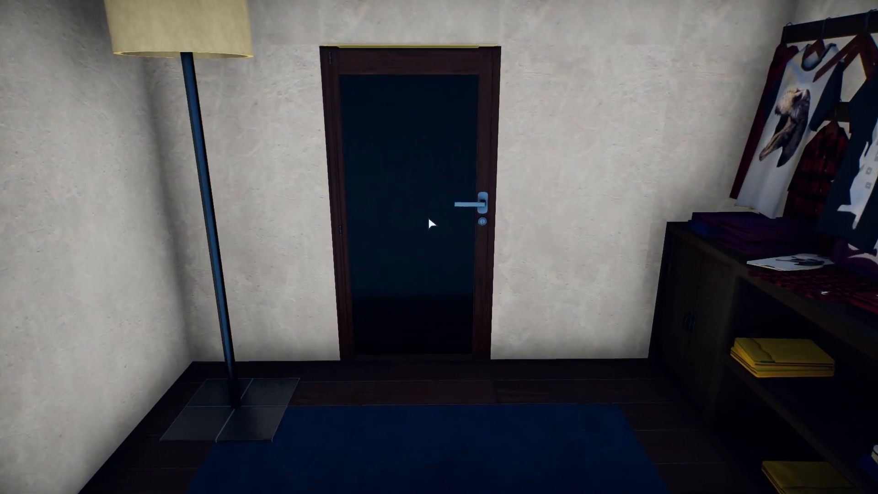
# - Fly past the clothing rack into the glass shower with its bottle shelf
pyautogui.hscroll(3)
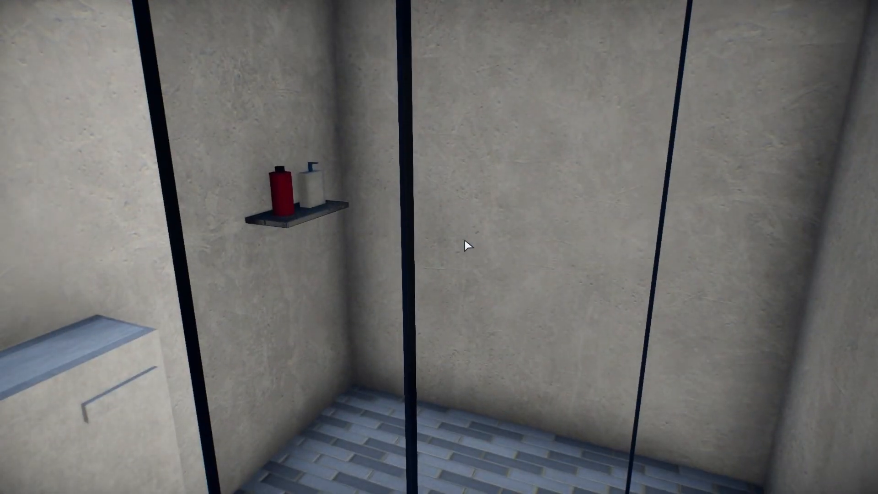
pyautogui.moveTo(468, 247)
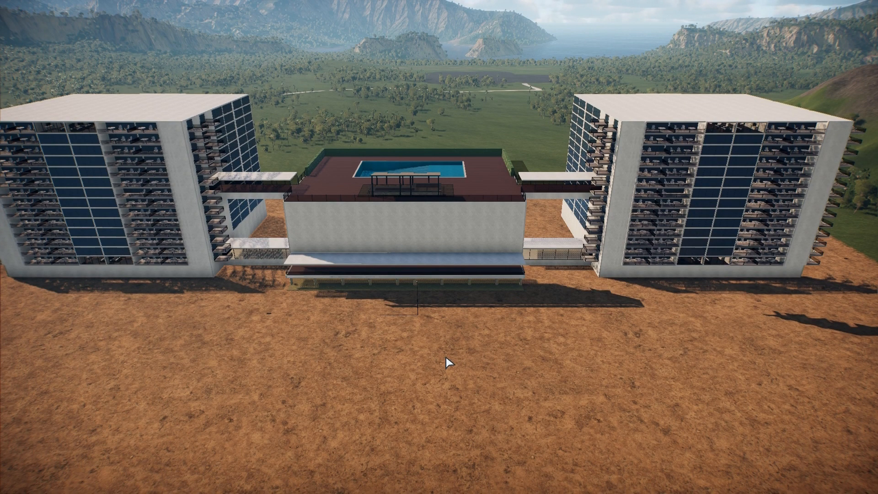
pyautogui.moveTo(460, 358)
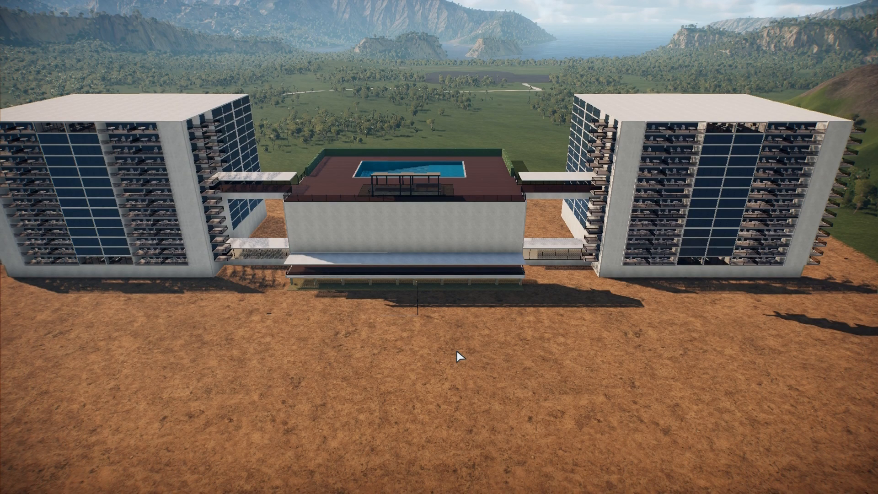
# - Pull back to frame both glass towers and the central pool building
pyautogui.scroll(-3)
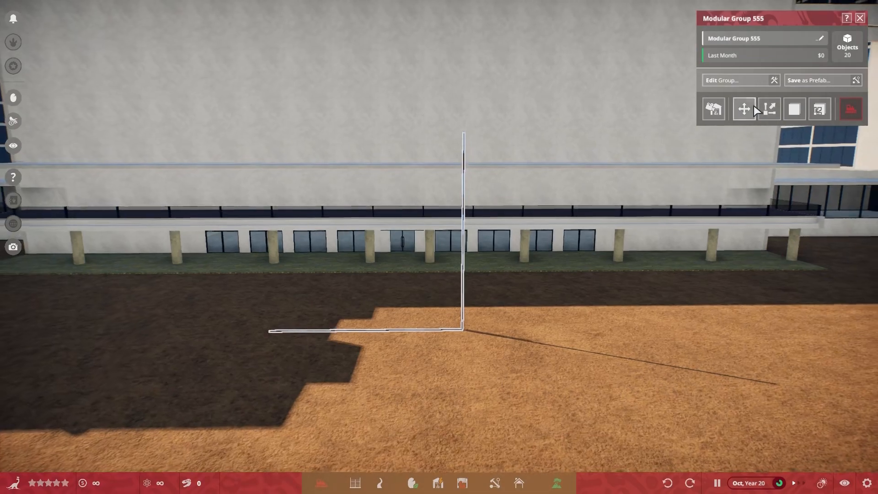
# - Select the white pole frame to show Modular Group 555's info panel
pyautogui.click(742, 108)
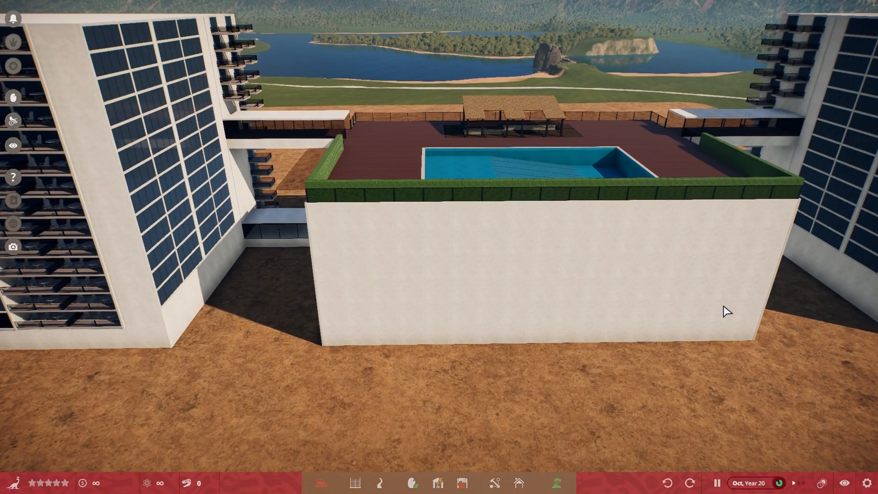
pyautogui.moveTo(421, 292)
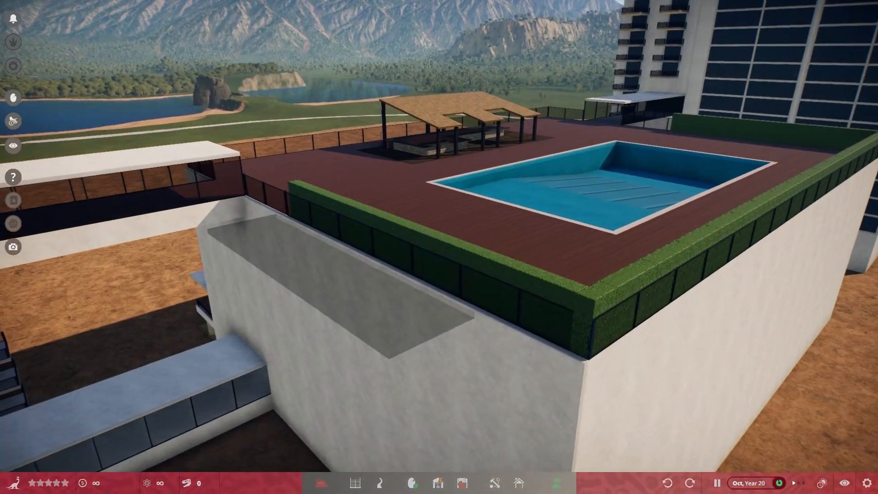
# - Edit the pool group, pan across the deck, then exit to show Modular Group 565's 404 objects
pyautogui.click(494, 482)
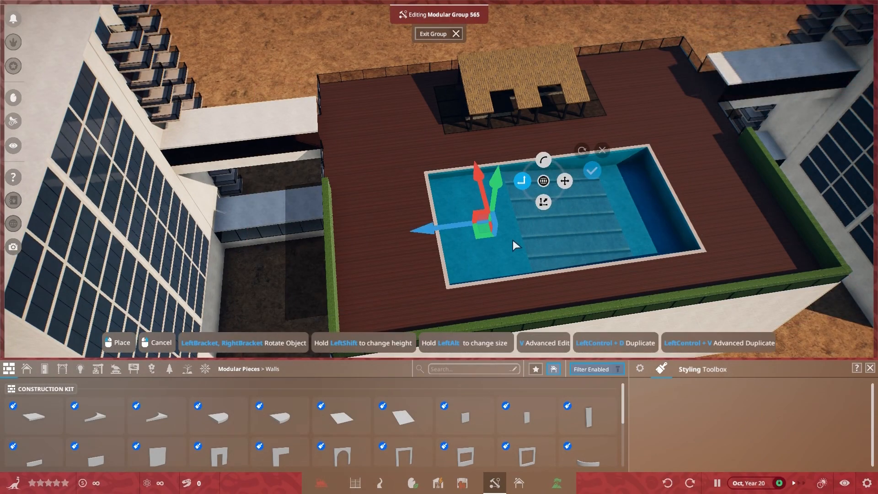
pyautogui.moveTo(475, 224); pyautogui.dragTo(414, 230)
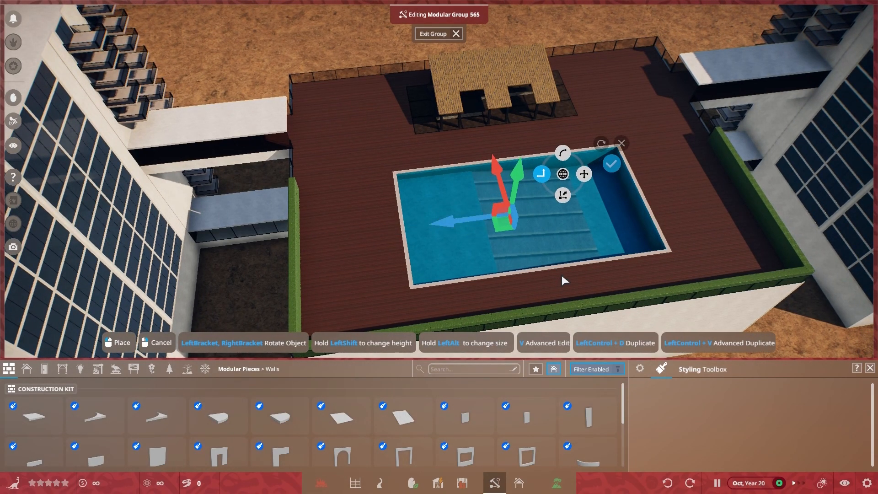
pyautogui.click(611, 164)
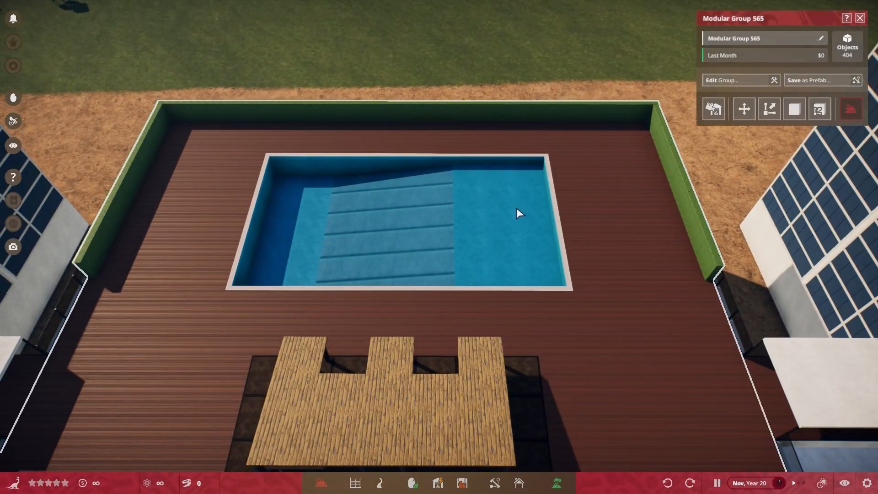
# - Close Modular Group 565's panel and view the furnished top-floor rooms
pyautogui.click(724, 79)
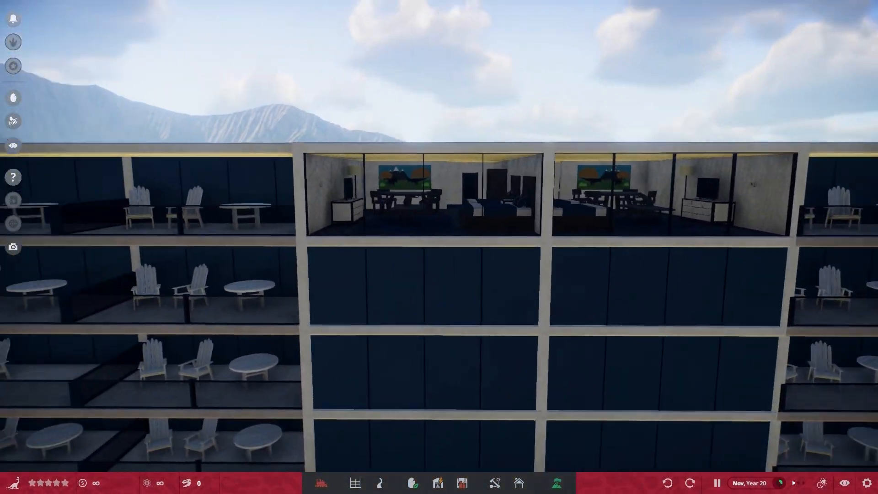
pyautogui.scroll(-3)
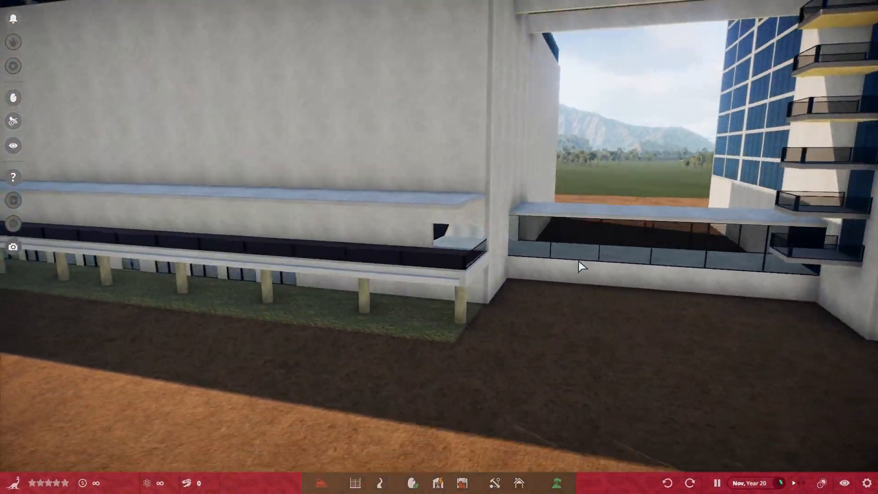
pyautogui.moveTo(579, 267); pyautogui.dragTo(552, 314)
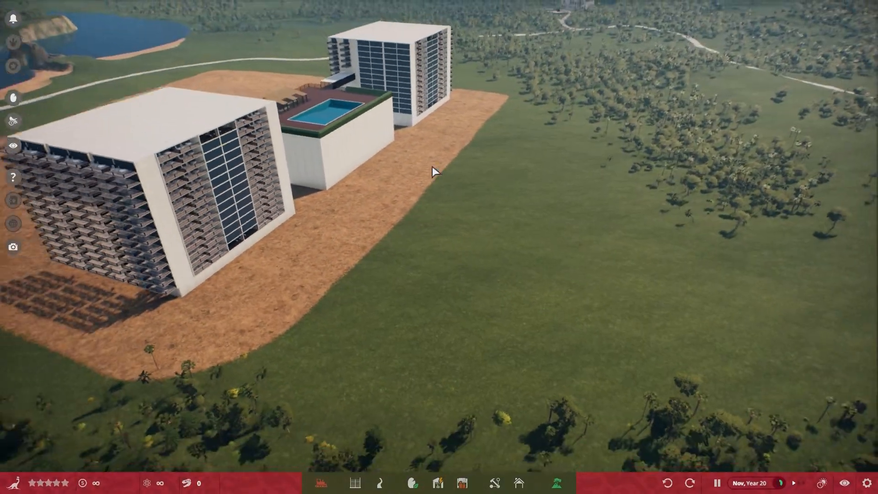
pyautogui.moveTo(437, 172); pyautogui.dragTo(641, 99)
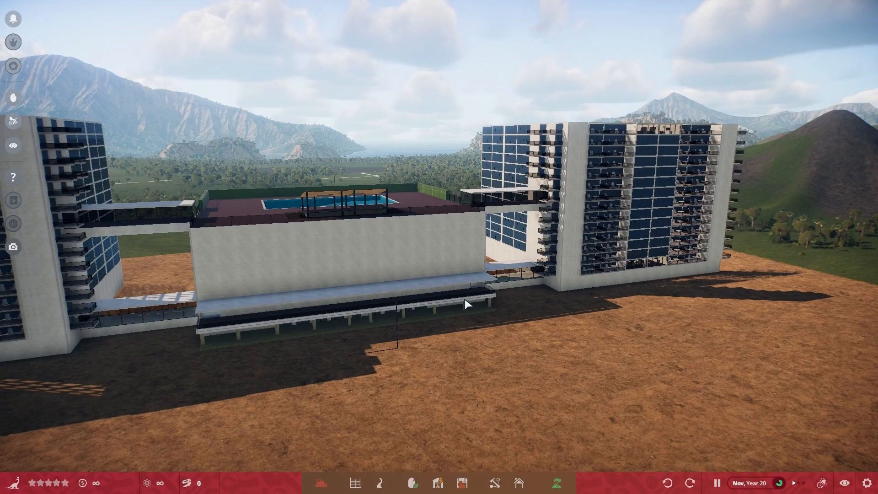
pyautogui.moveTo(538, 342)
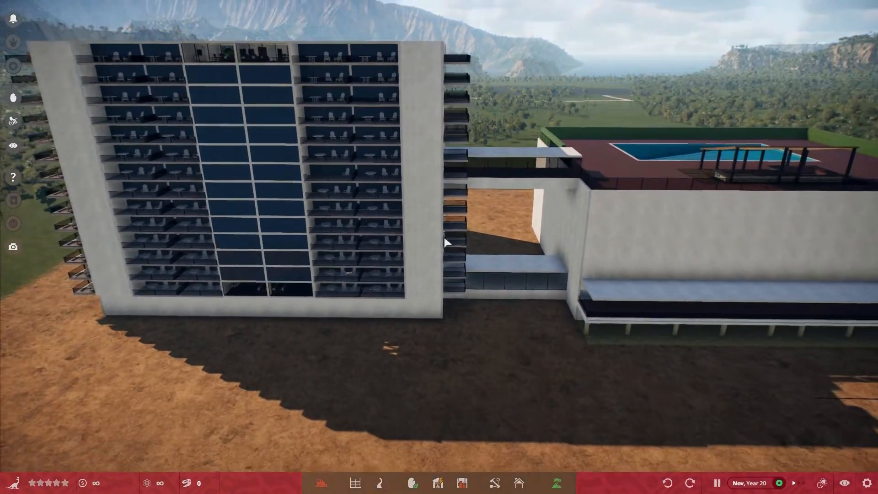
pyautogui.click(444, 245)
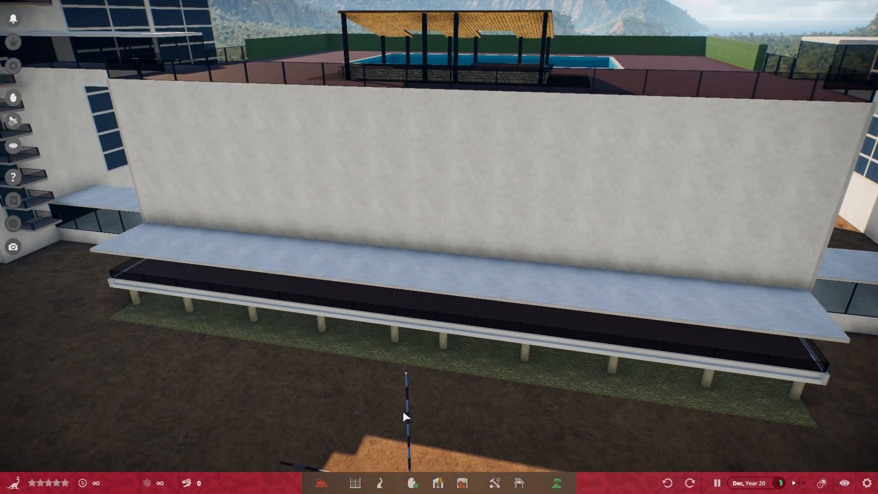
# - Start moving Modular Group 555 and look over the rooftop pool's thatched pergola
pyautogui.click(494, 483)
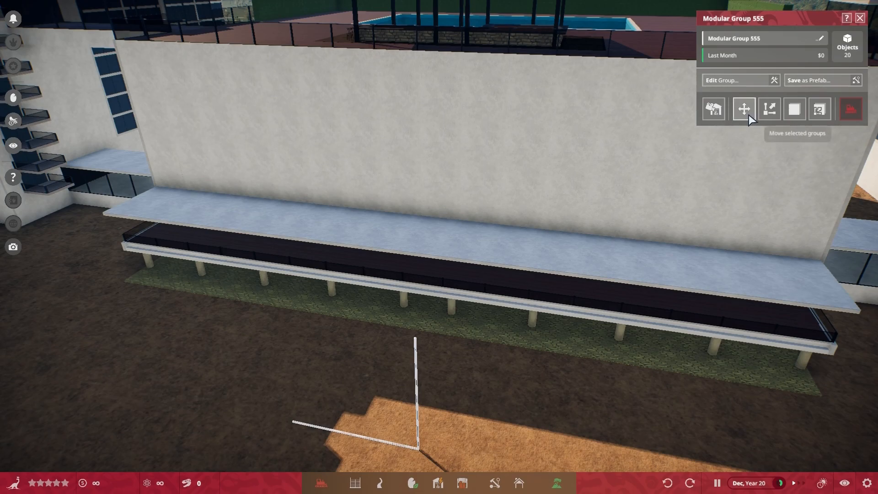
pyautogui.click(743, 109)
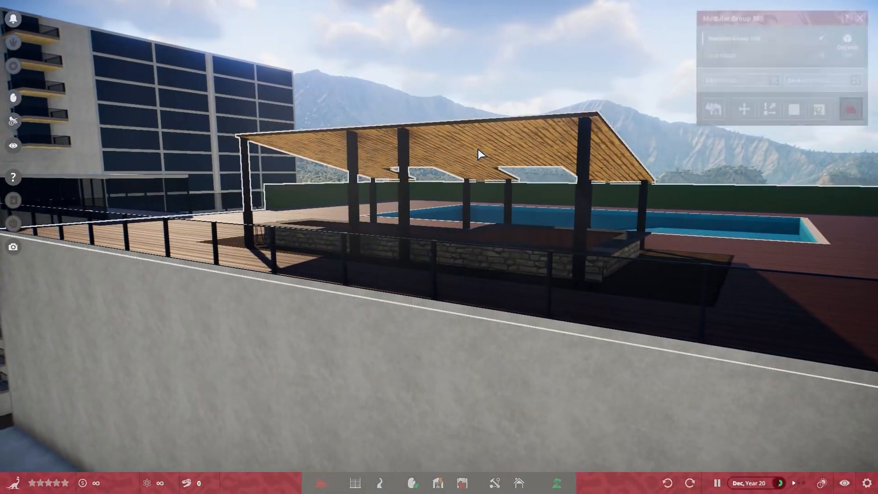
# - Pick up Modular Group 555 and carry it beside the hotel's furnished lower balconies
pyautogui.click(495, 483)
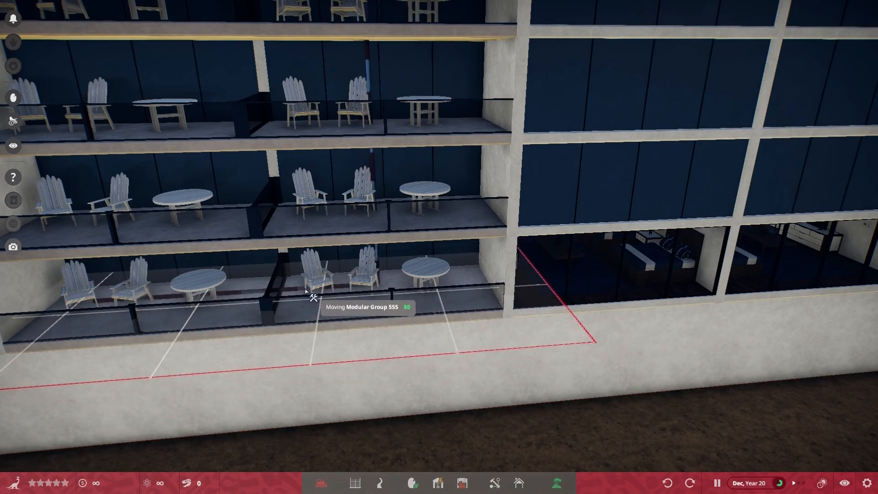
# - Pause and resume the game, then fly to the hilltop overlooking both hotel towers
pyautogui.press('Escape')
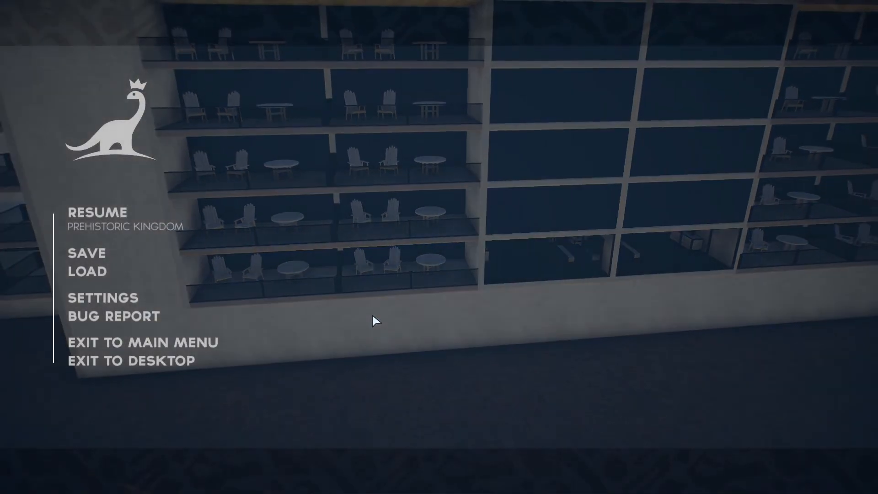
pyautogui.click(98, 212)
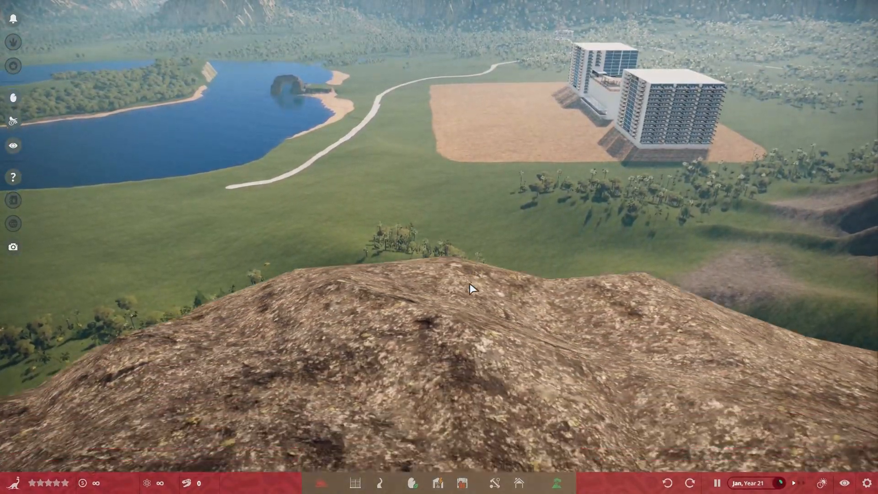
# - Turn the view across the forest toward the hotel tower and open Atmospherics
pyautogui.scroll(-3)
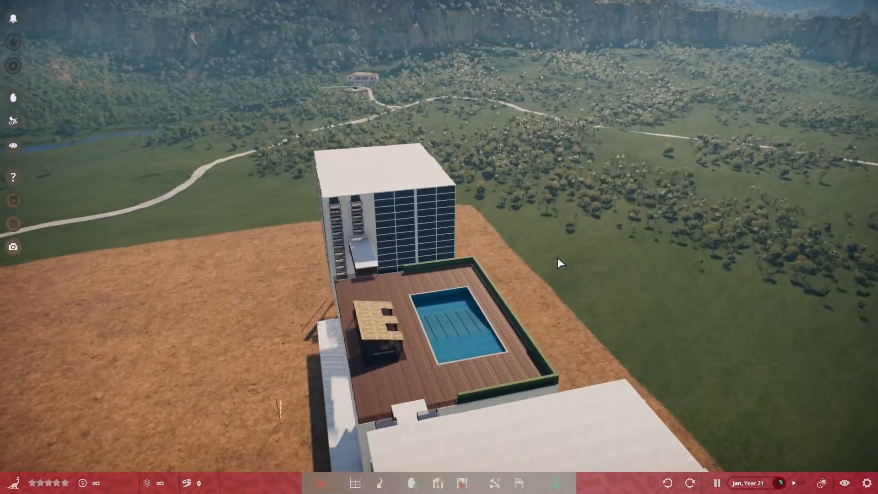
pyautogui.moveTo(560, 263); pyautogui.dragTo(249, 343)
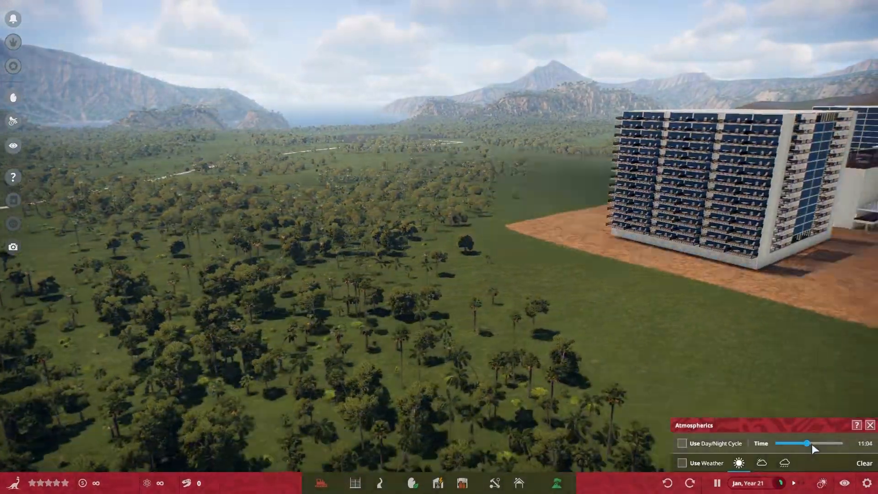
# - Set the time of day to about 19:14 for an evening view of the hotel
pyautogui.moveTo(810, 443); pyautogui.dragTo(834, 443)
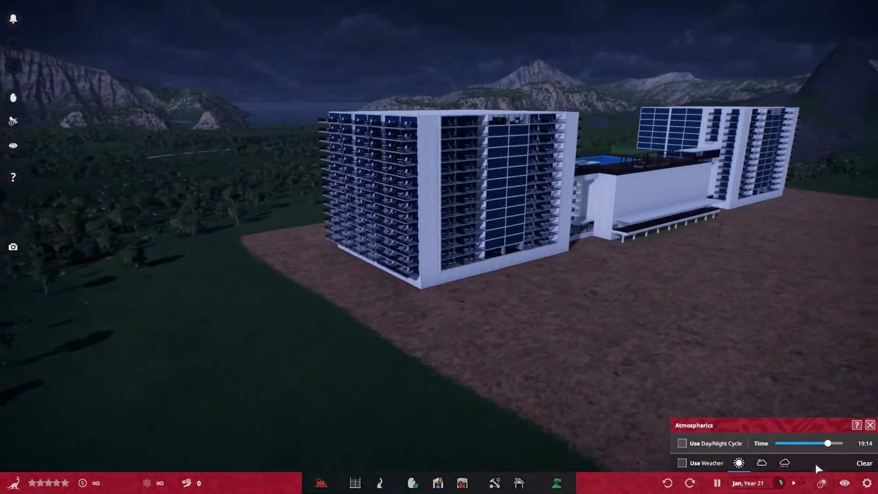
pyautogui.moveTo(826, 443); pyautogui.dragTo(830, 443)
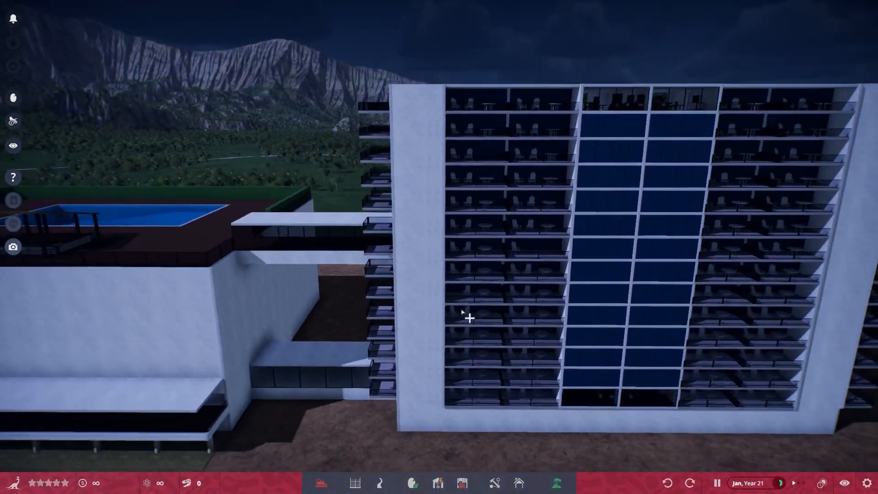
# - Open the tower's Modular Group 872 for editing with five roof pieces selected
pyautogui.scroll(-3)
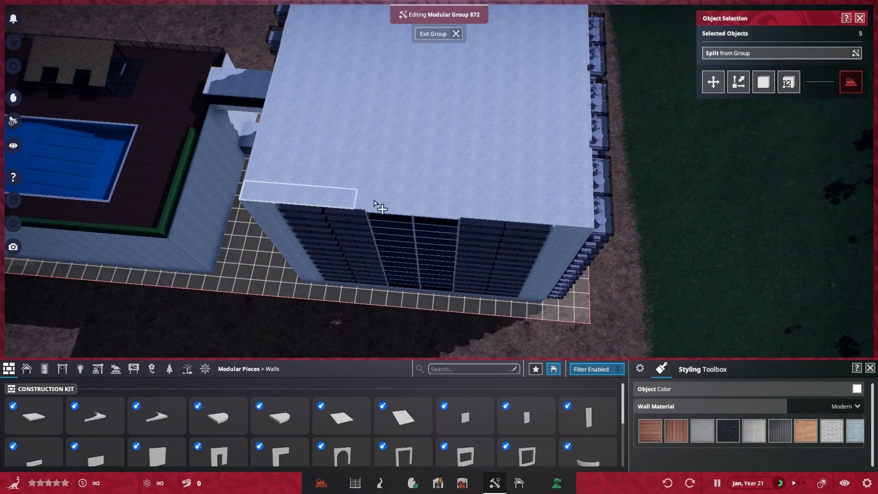
# - Orbit over the hotel roof and select a single roof tile in Modular Group 872
pyautogui.moveTo(381, 207); pyautogui.dragTo(484, 217)
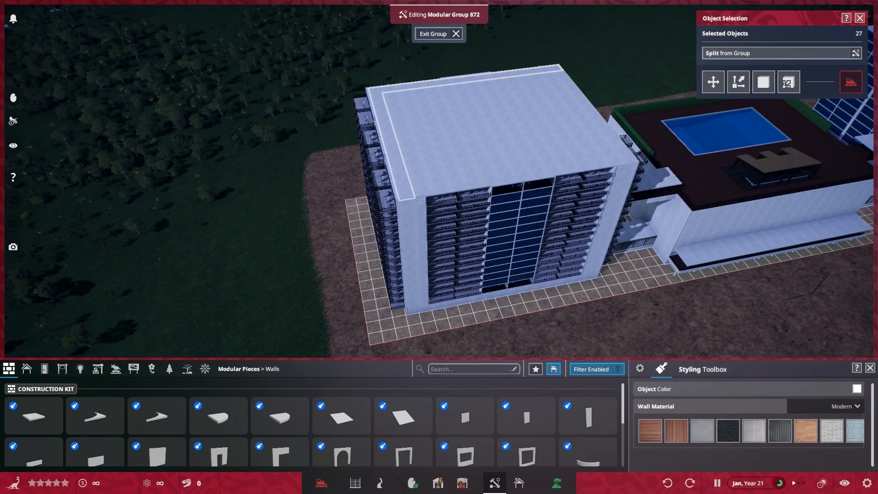
pyautogui.moveTo(235, 11)
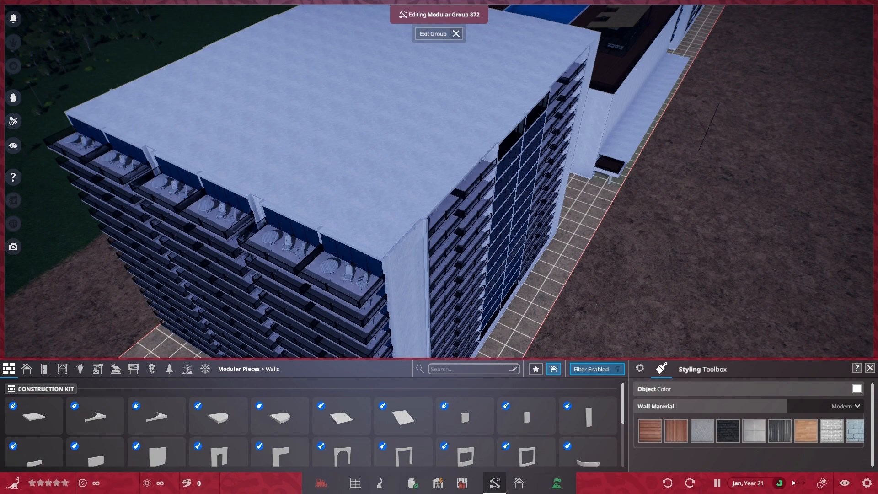
pyautogui.moveTo(234, 29)
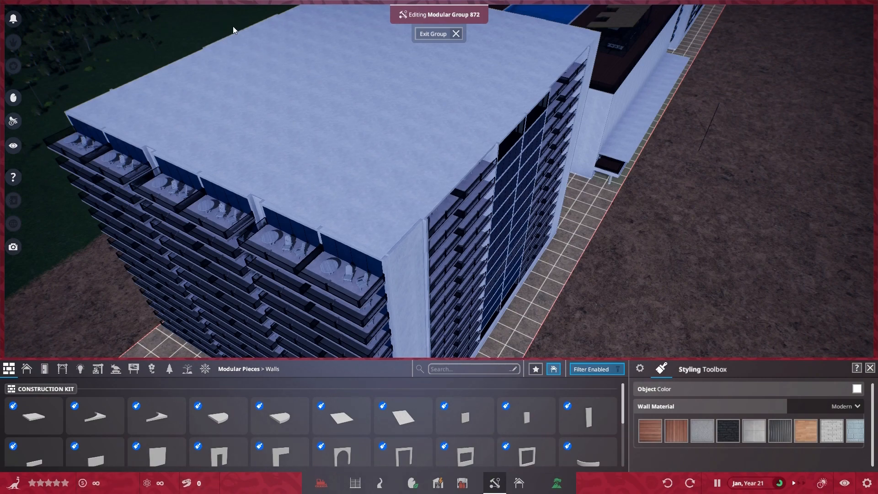
pyautogui.moveTo(216, 37)
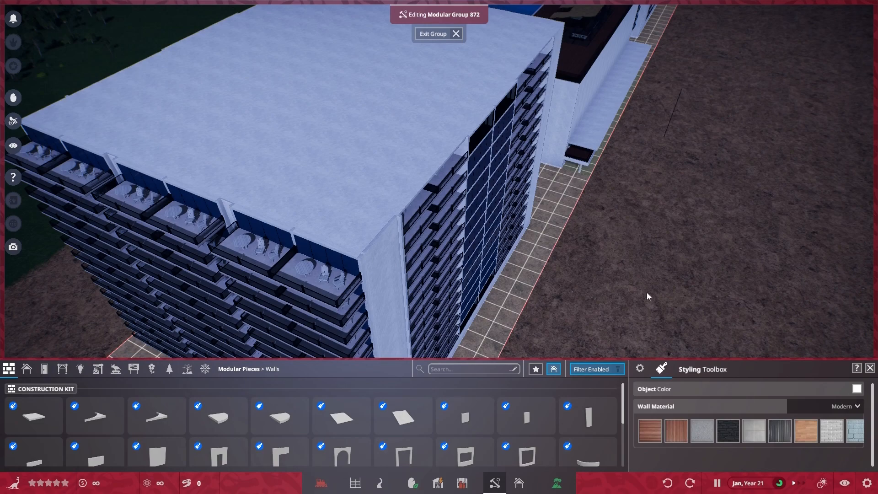
pyautogui.click(401, 203)
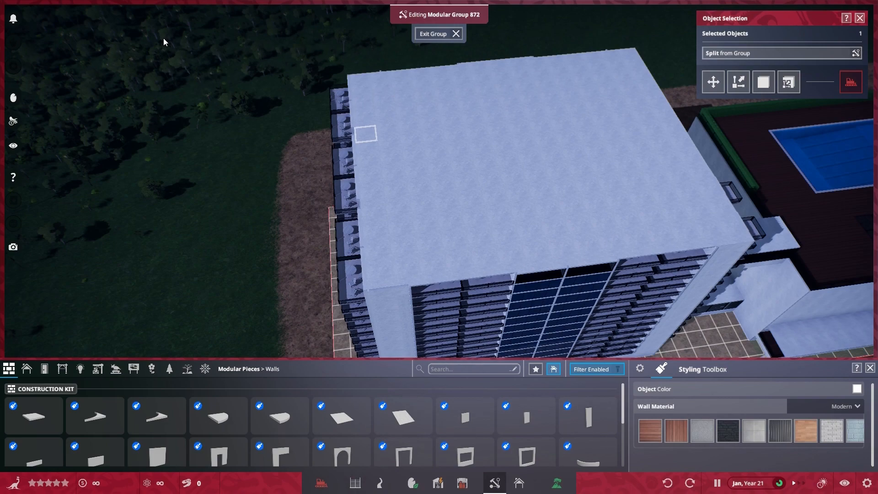
pyautogui.moveTo(106, 37)
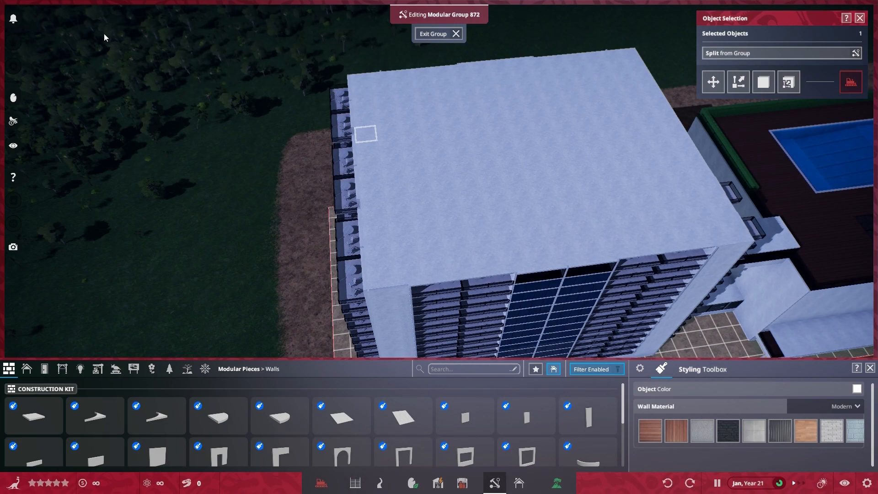
pyautogui.moveTo(540, 190)
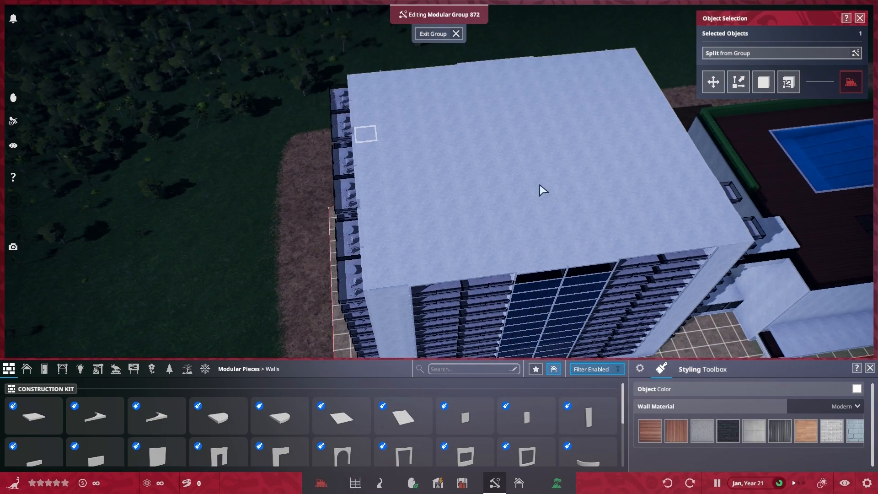
# - Deselect the roof tile and select pieces of the hotel's glass-fronted façade
pyautogui.click(439, 34)
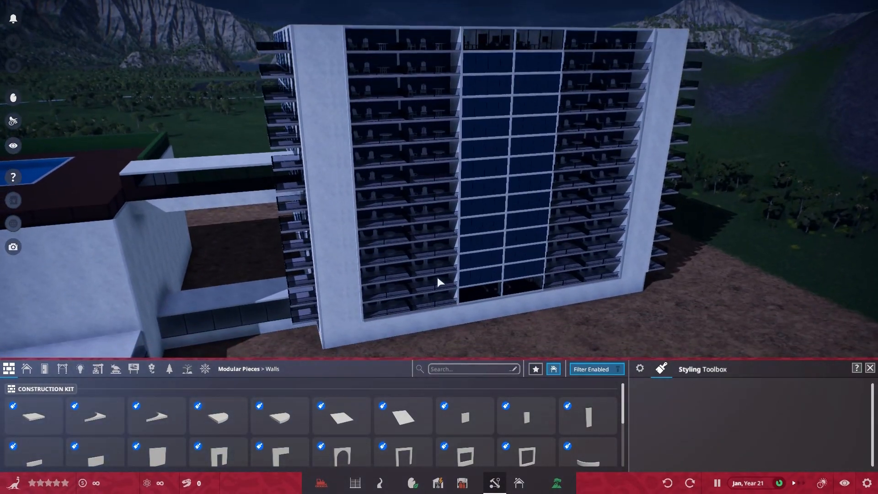
pyautogui.click(439, 282)
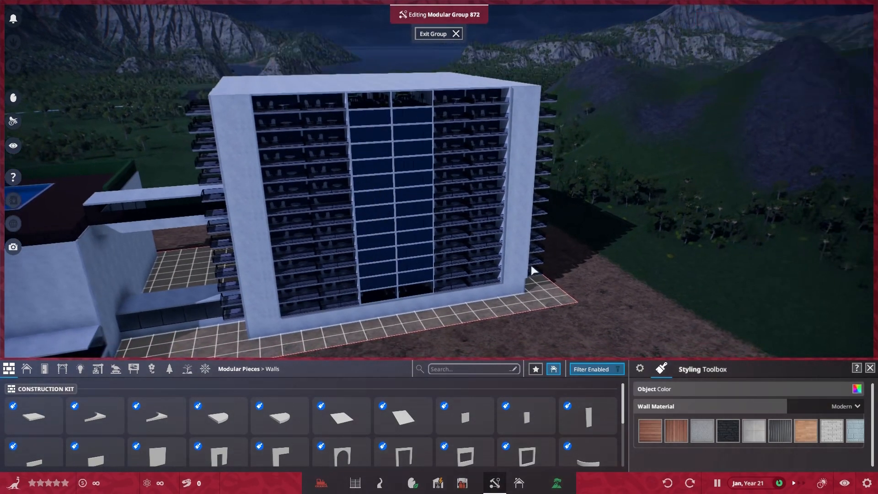
# - Exit group editing and view Modular Group 872's 61,012-object details inside a furnished room
pyautogui.click(436, 34)
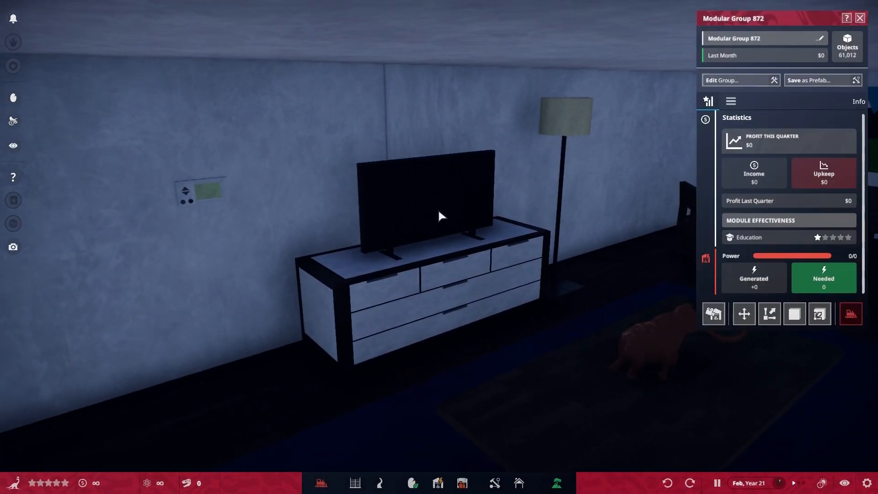
# - Leave group editing and view the room's flat-screen TV, white dresser and floor lamp
pyautogui.click(723, 79)
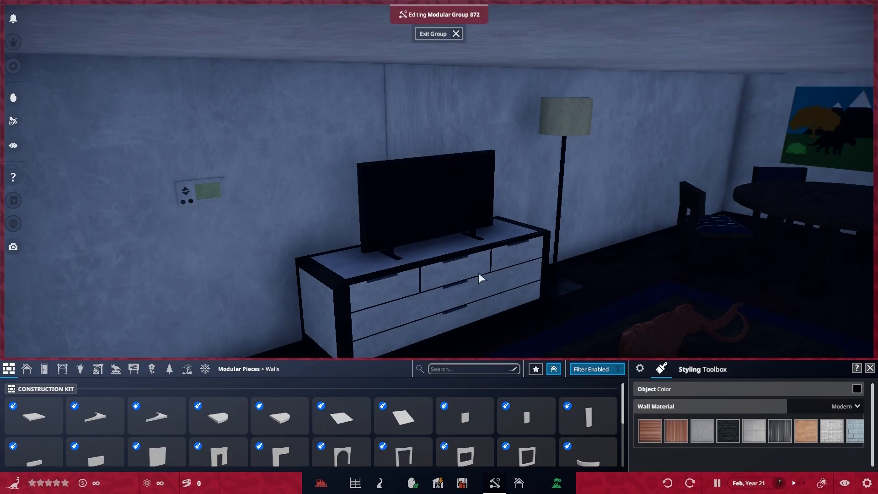
pyautogui.click(480, 278)
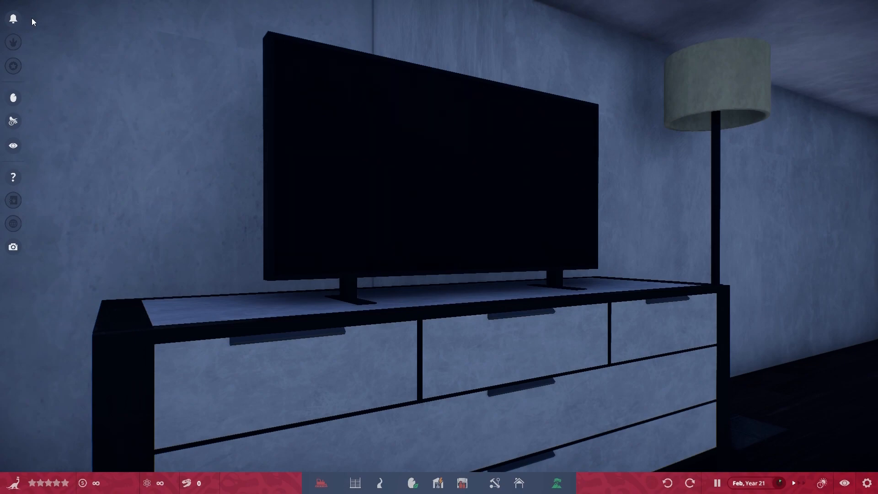
pyautogui.moveTo(477, 229)
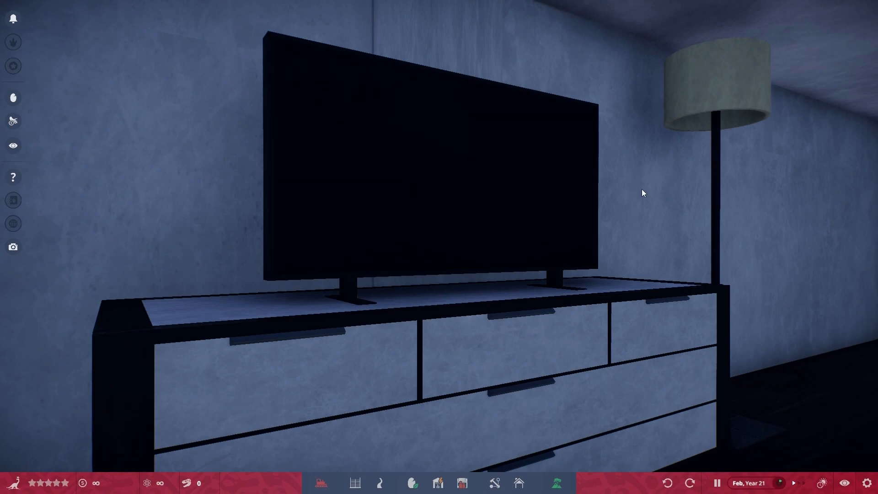
pyautogui.moveTo(222, 224)
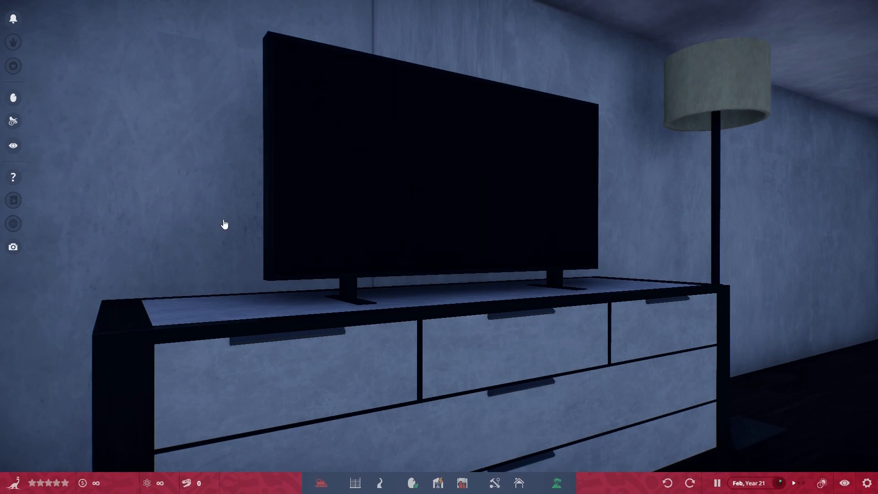
pyautogui.moveTo(390, 306)
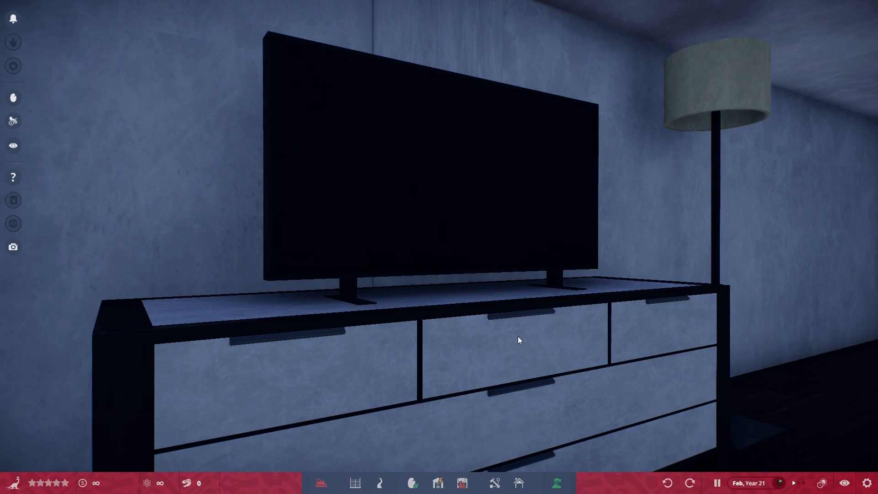
pyautogui.moveTo(723, 280)
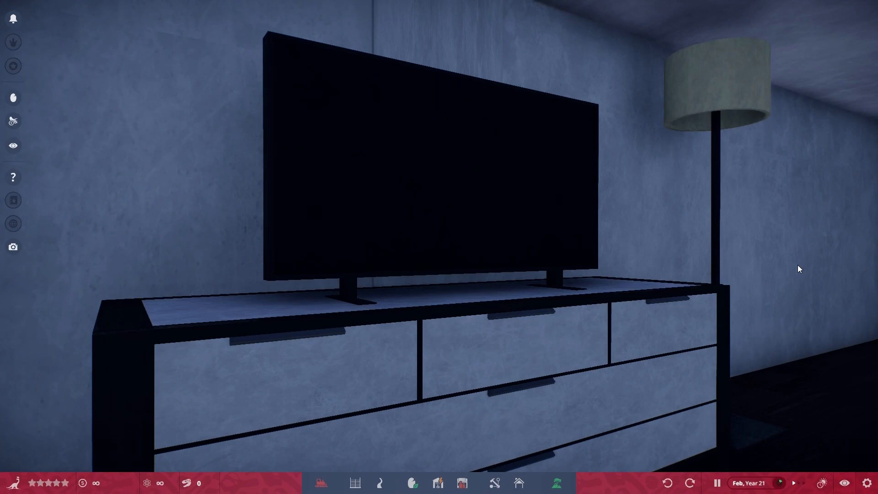
pyautogui.moveTo(747, 199)
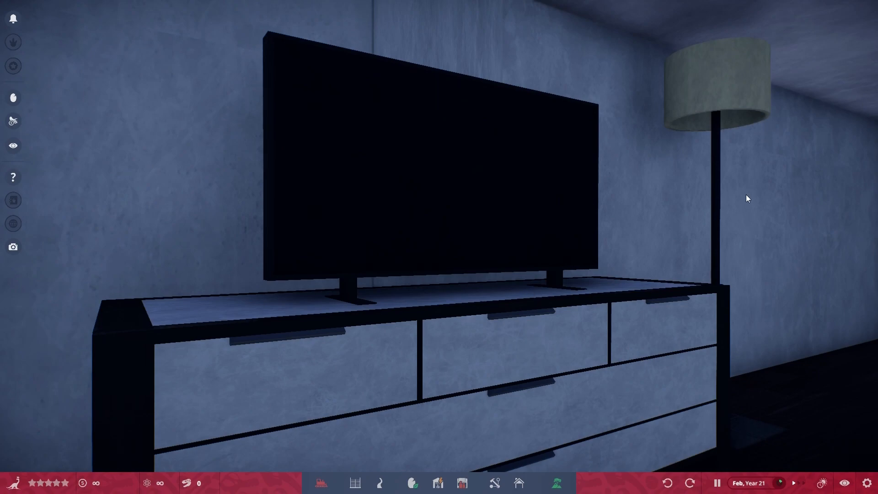
pyautogui.moveTo(518, 483)
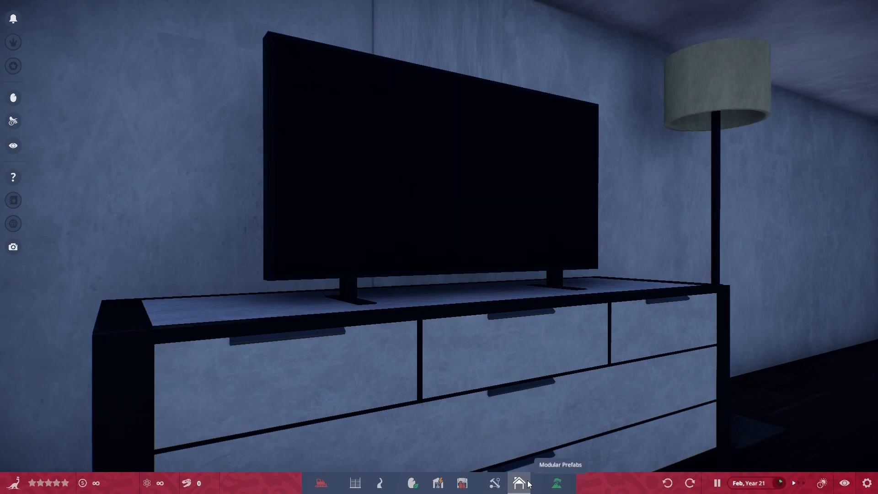
pyautogui.moveTo(233, 14)
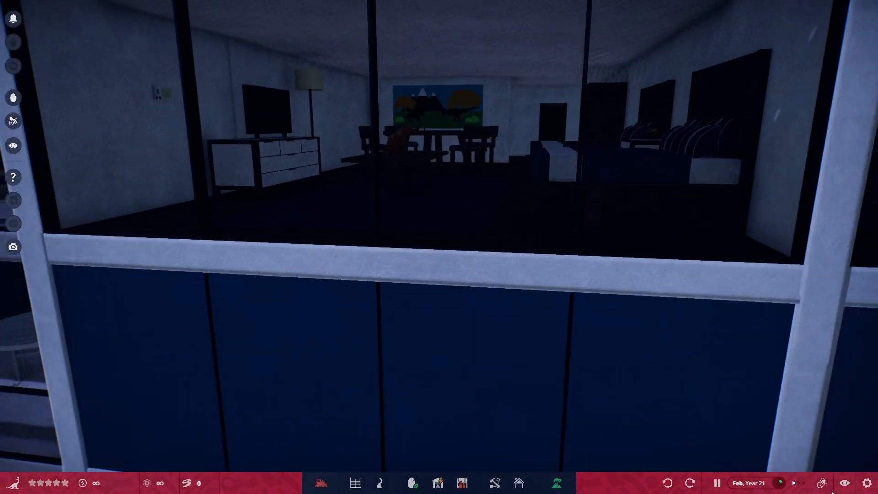
# - Open Modular Group 394's 19-object rock-and-shrub details beside the villa helipad
pyautogui.click(823, 482)
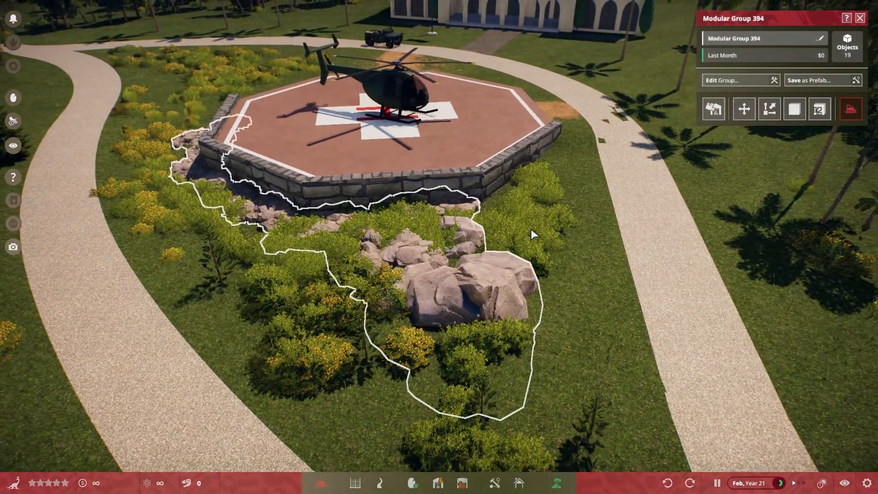
# - Close the Modular Group panel and view the hotel towers' rooftop pool deck
pyautogui.click(858, 18)
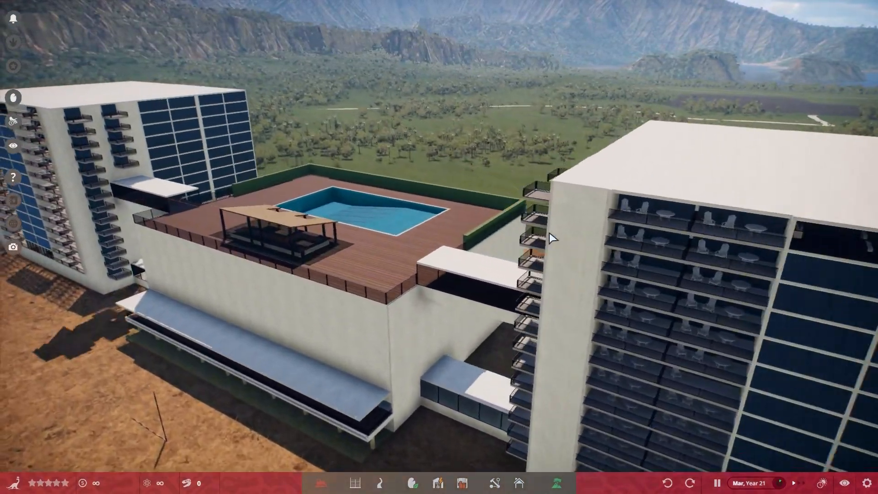
# - Pan back to the villa helipad and select the MH-6 Helicopter to show its details
pyautogui.moveTo(549, 237); pyautogui.dragTo(442, 224)
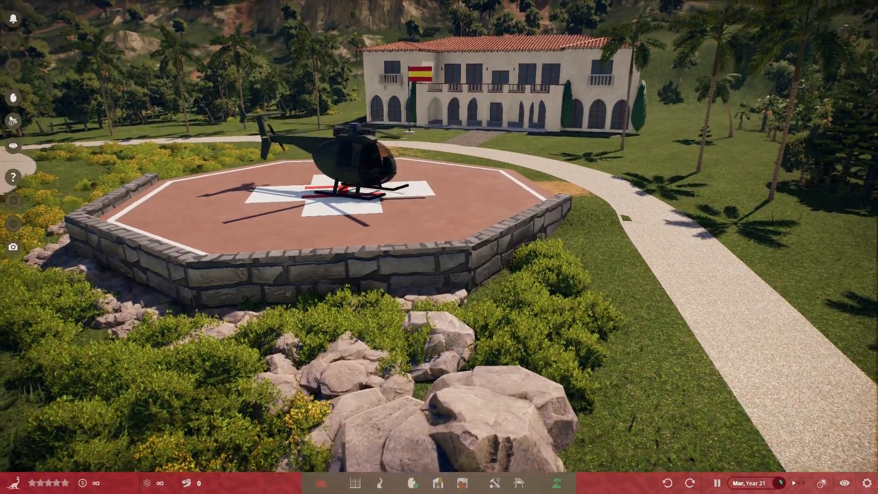
pyautogui.click(354, 154)
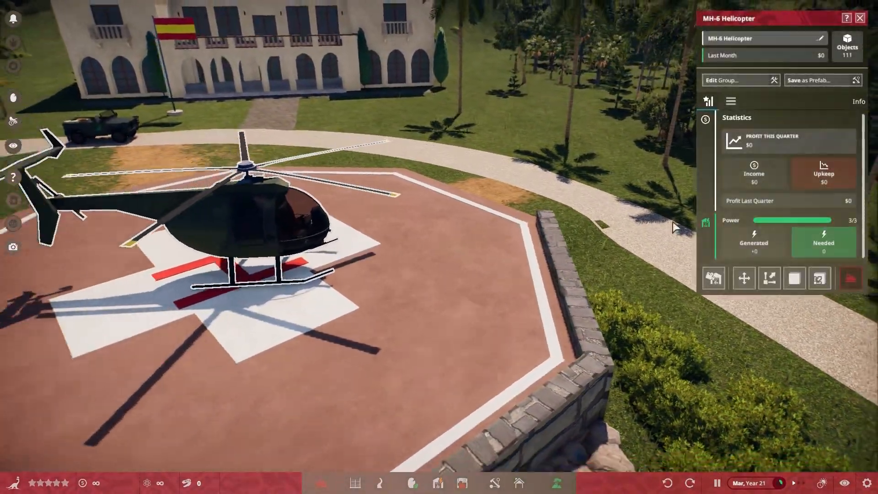